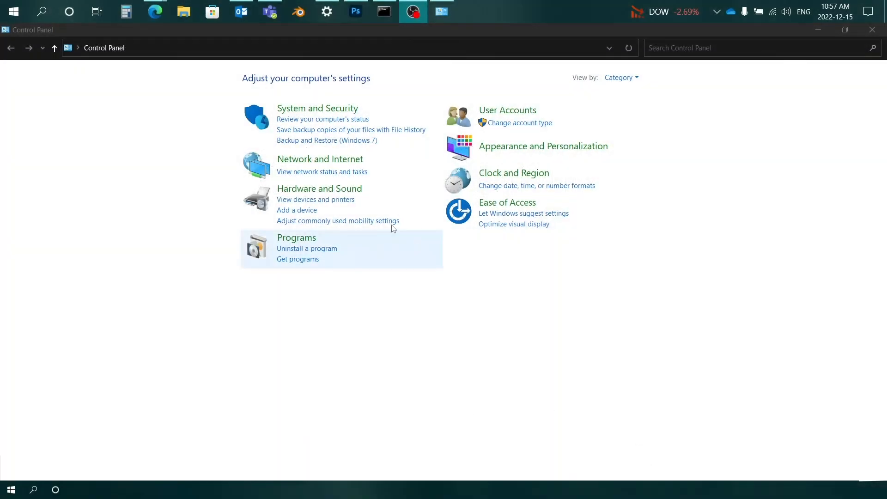
Reach the Ethernet connection's IPv4 properties through Network and Sharing Center.
left_click(320, 159)
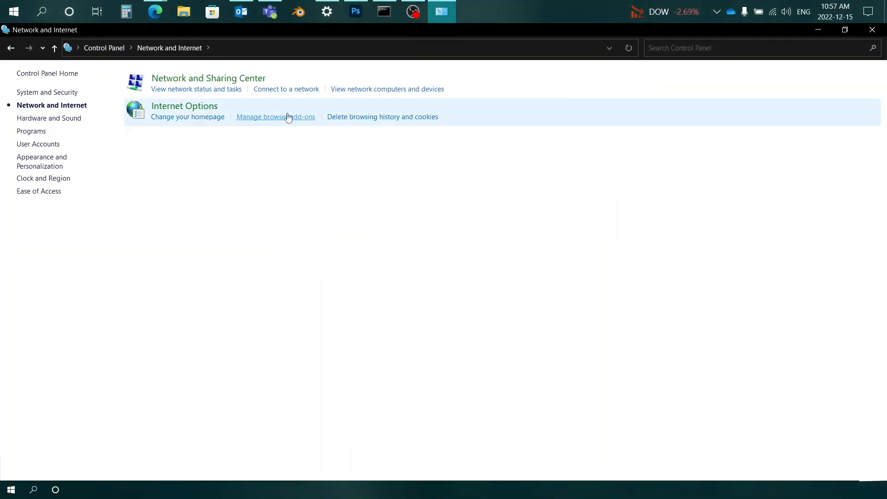
left_click(207, 78)
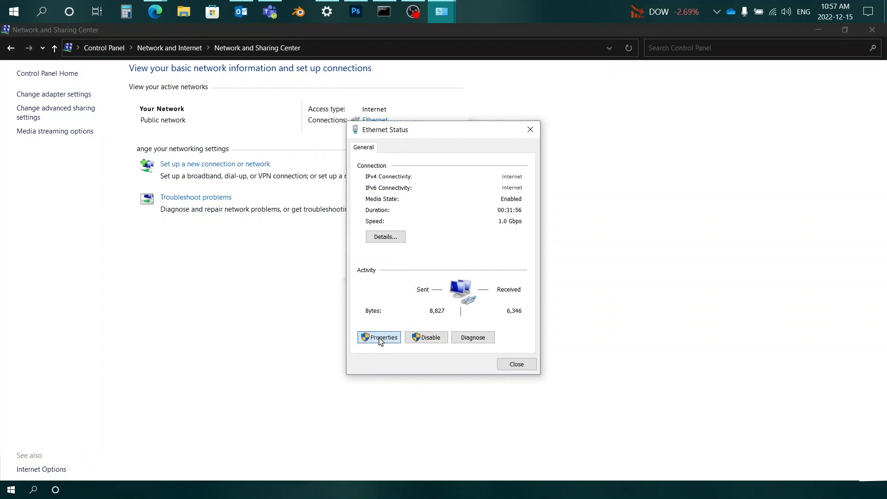
left_click(379, 337)
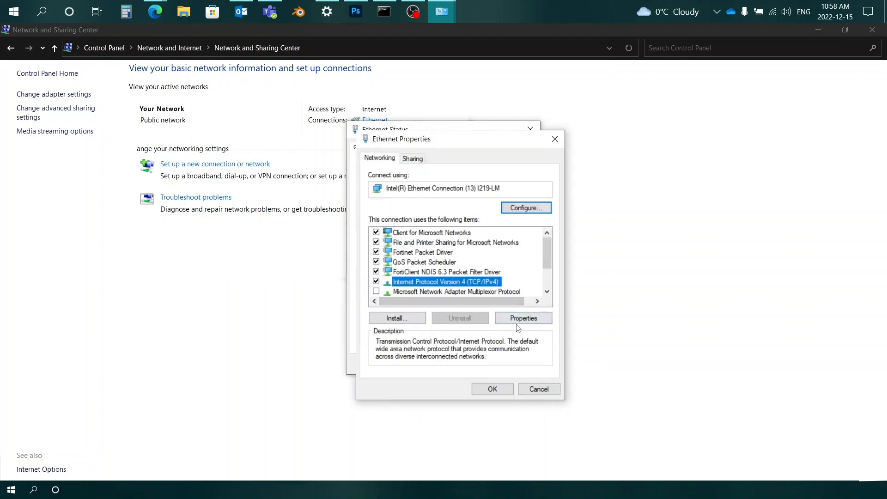
left_click(523, 317)
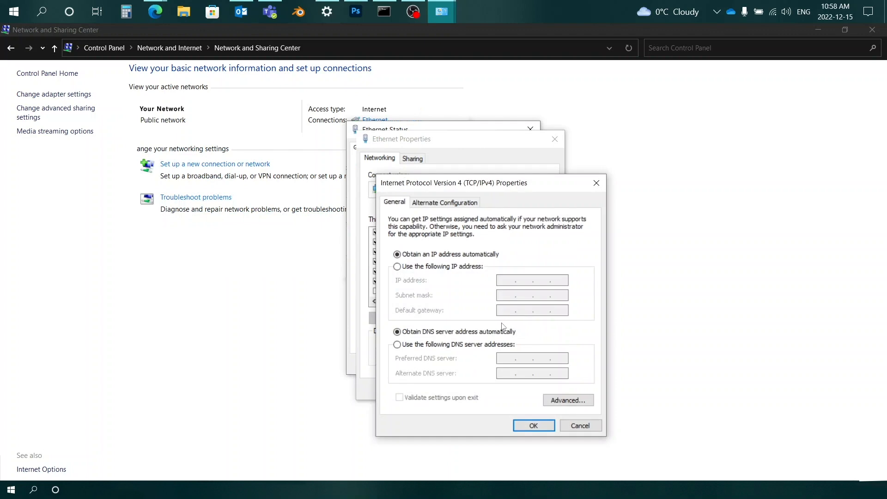
mouse_move(454, 294)
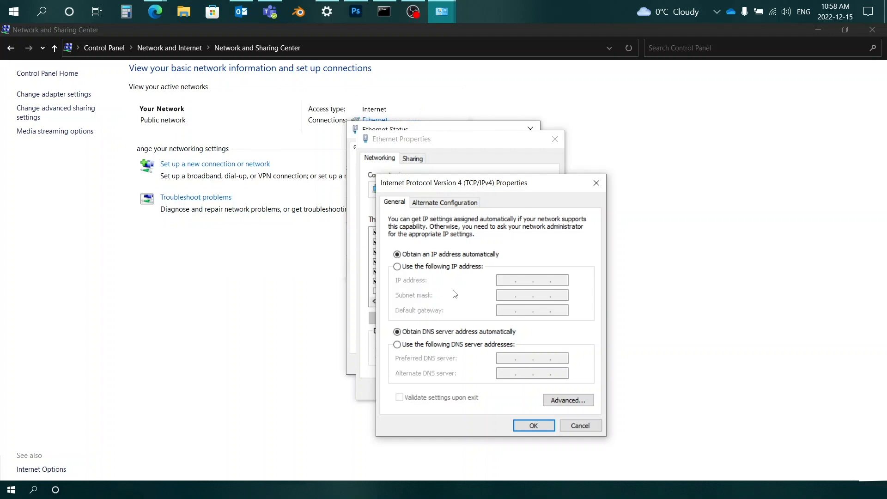
Confirm IPv4 obtains IP and DNS addresses automatically and close the Ethernet properties.
left_click(532, 425)
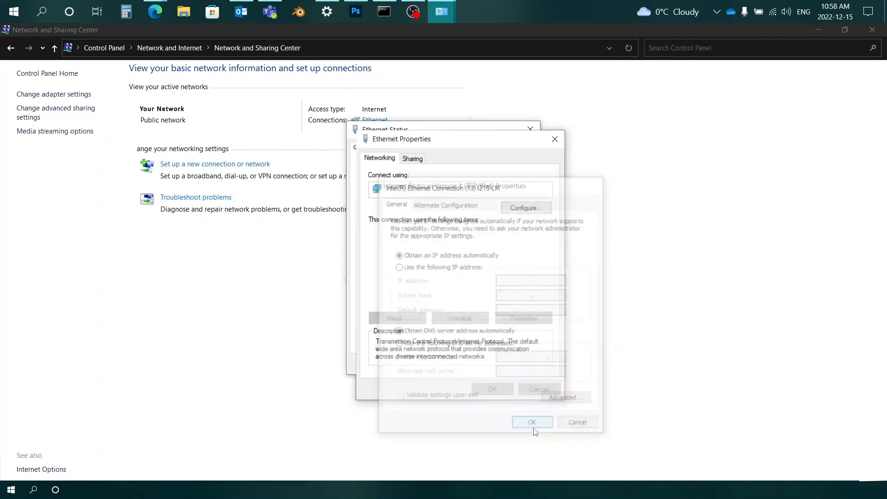
left_click(531, 422)
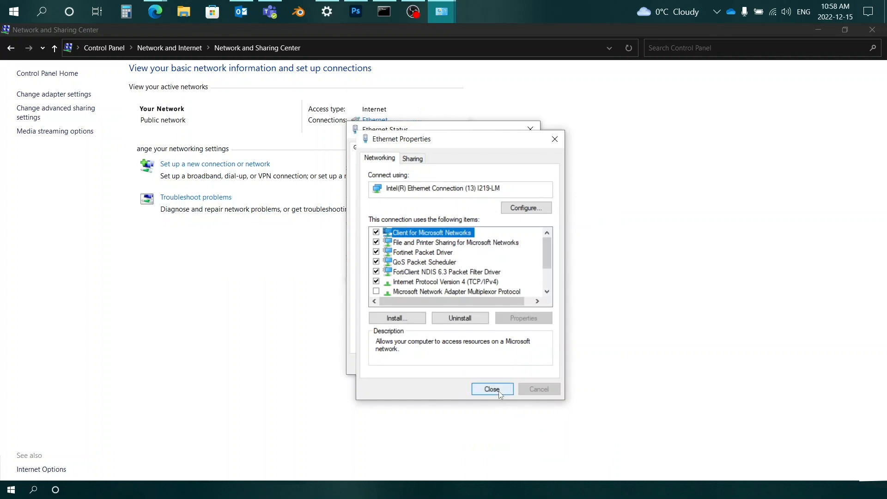
left_click(491, 389)
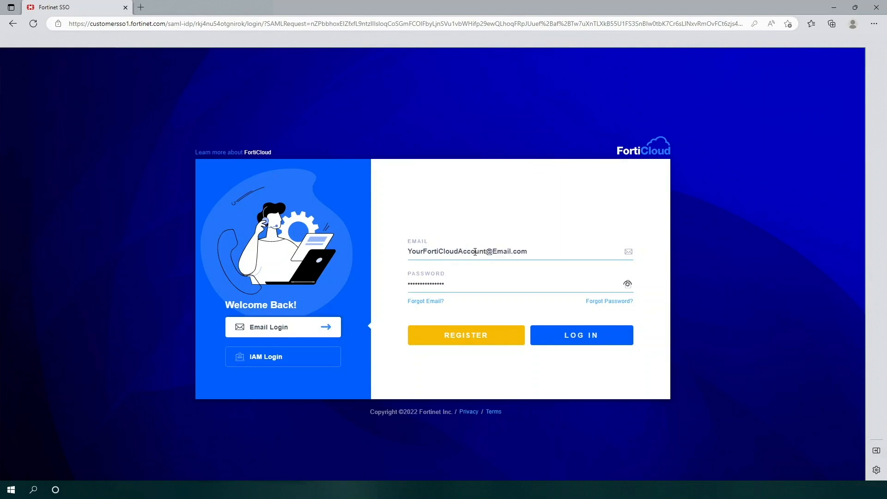
Sign in to FortiCloud, view the Add FortiGate cloud-key form, then head to the support Asset Management site.
left_click(580, 335)
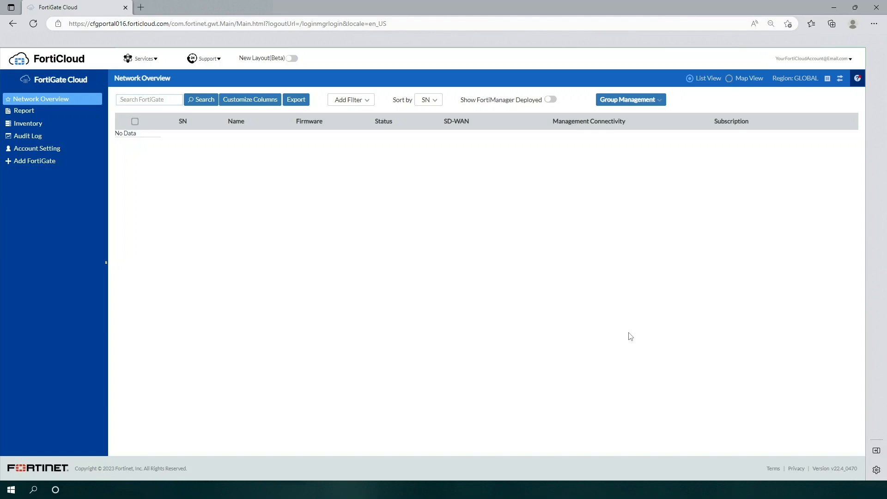
mouse_move(83, 167)
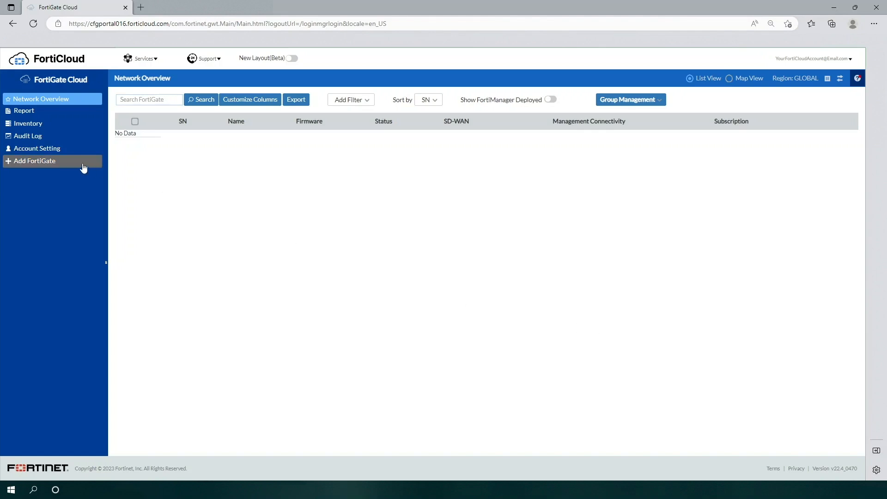
left_click(33, 161)
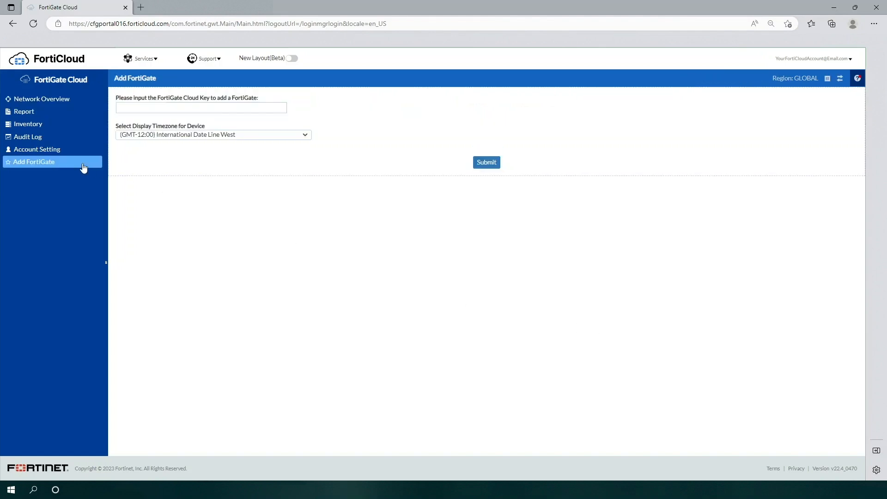
type("1")
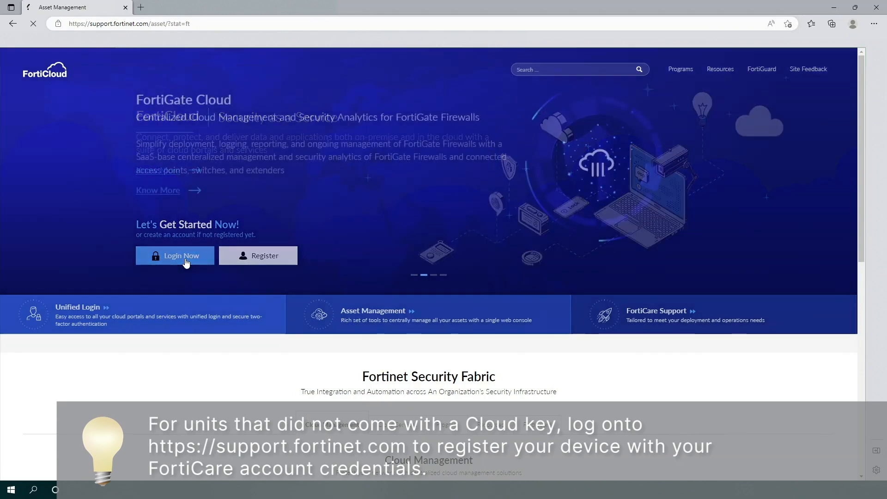
Sign in to the Fortinet support portal and start registering a new product.
left_click(175, 255)
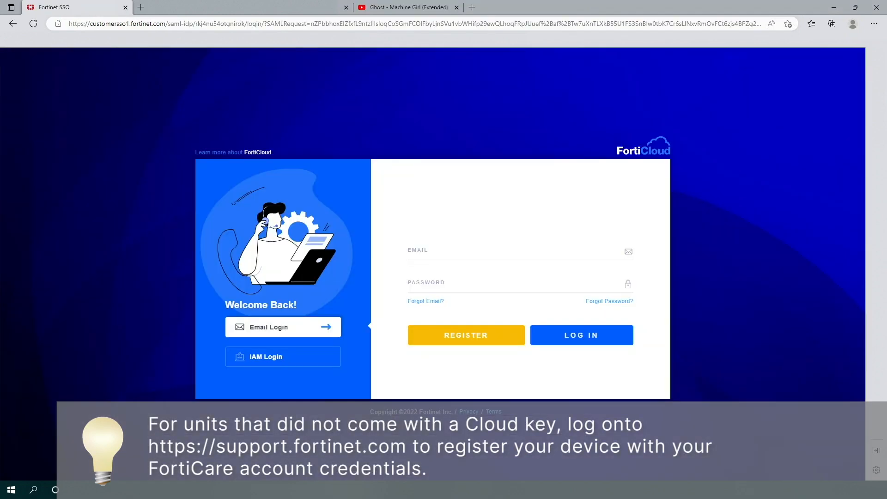
type("YourFortiCloudAccount@Email.com")
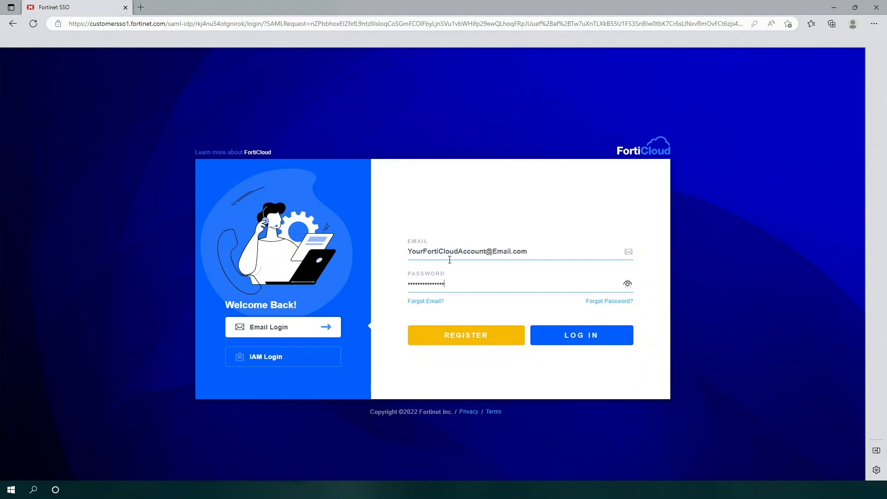
left_click(580, 334)
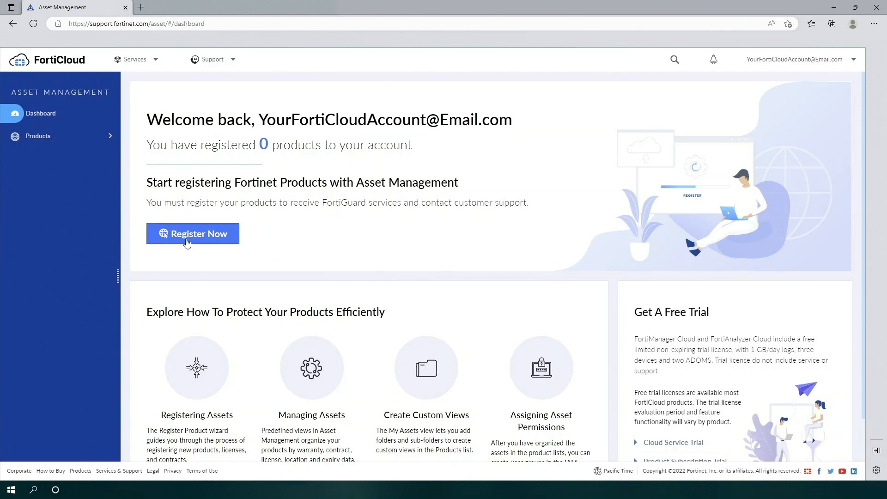
left_click(192, 233)
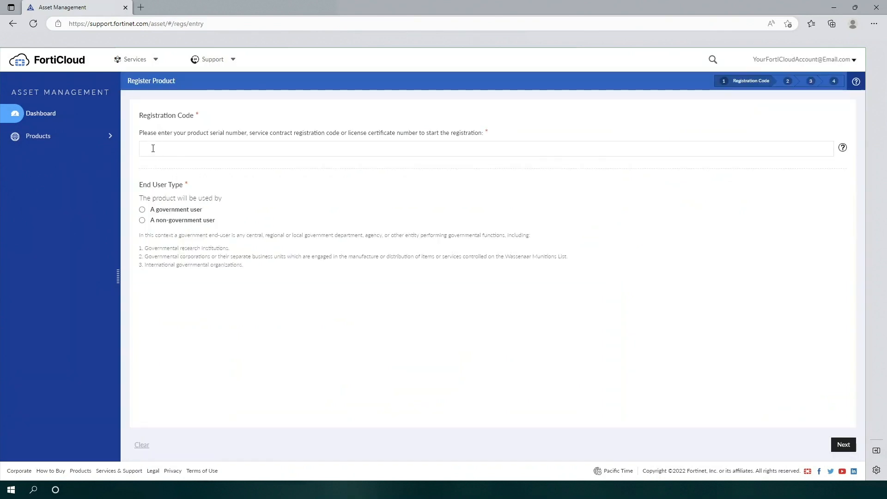
type("FGT123F")
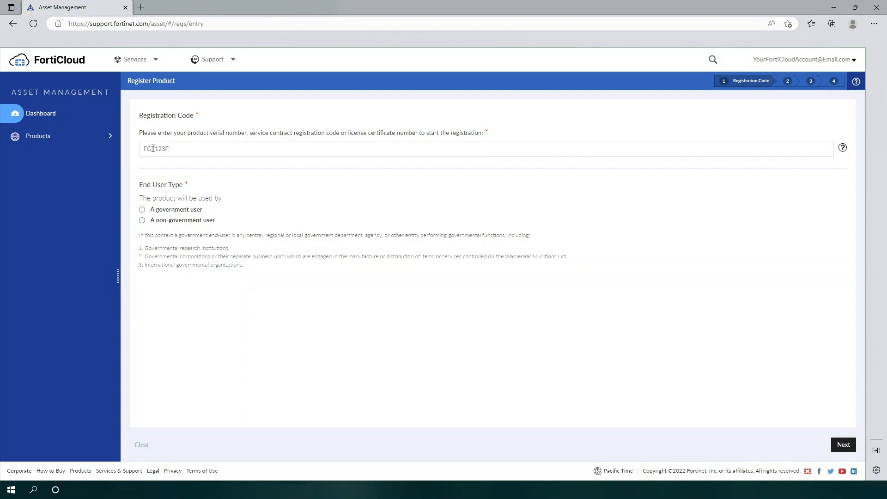
type("TK1234567")
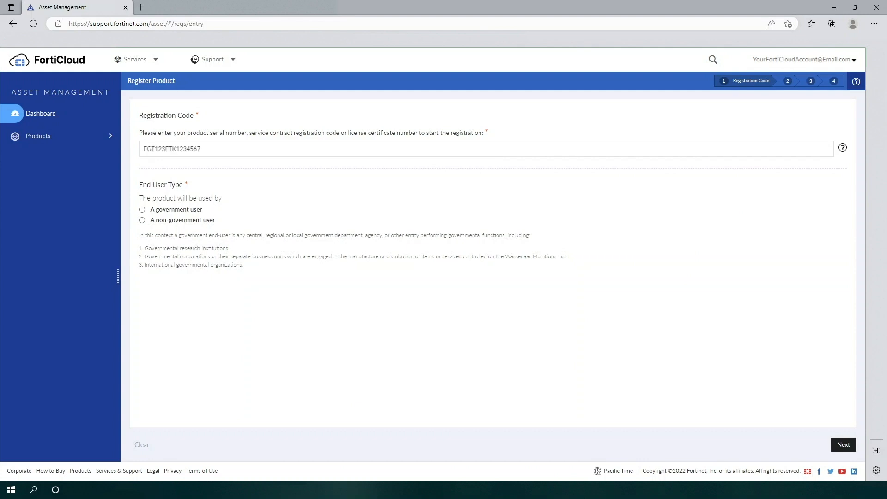
type("FGT123FTK12345678")
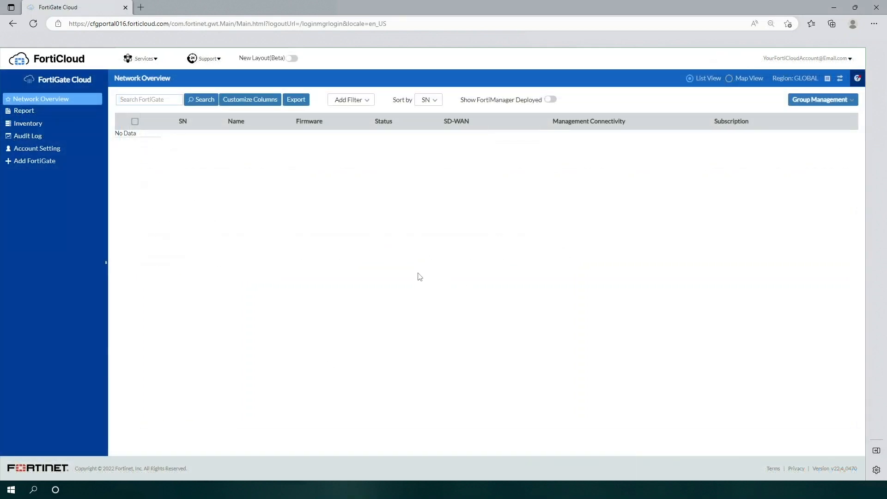
Show the FortiGate Cloud inventory listing the two active Premium standalone units.
left_click(27, 124)
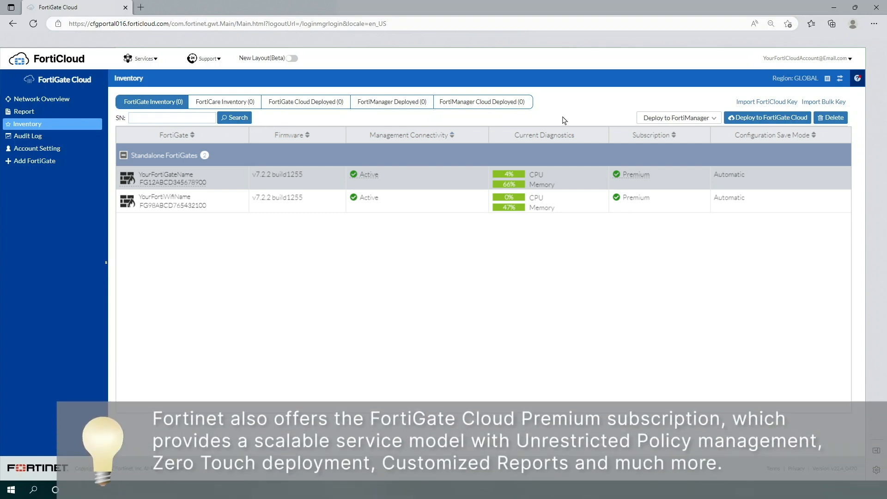
mouse_move(767, 121)
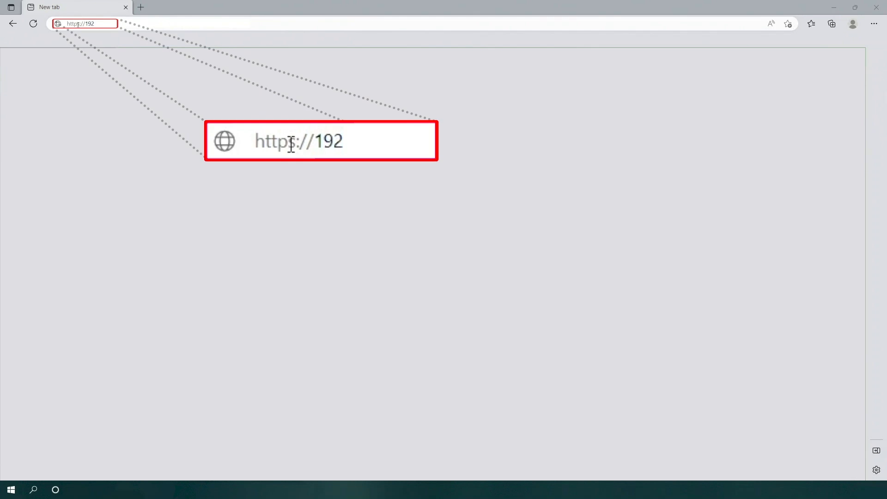
Reach the FortiGate login page at 192.168.1.99 via remote access from the inventory entry.
type(".")
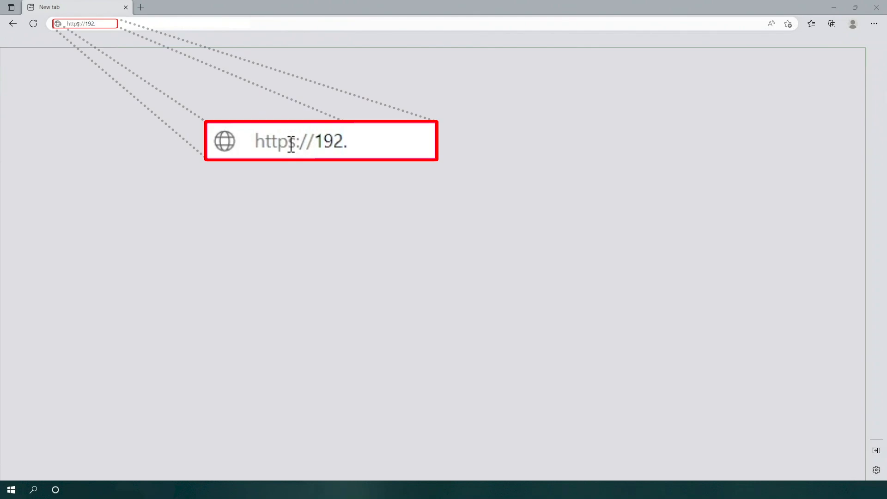
type("168.1.")
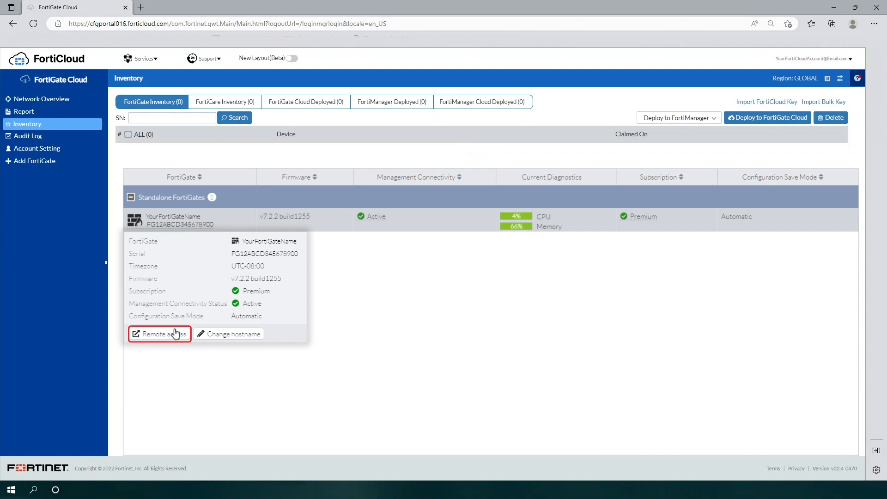
left_click(159, 333)
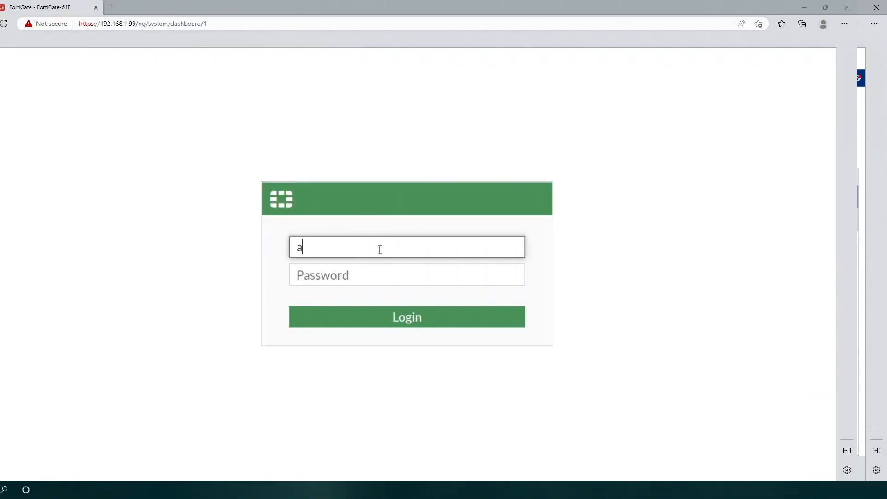
Log in as admin, replace the default password, and log in again with the new one.
type("dmin")
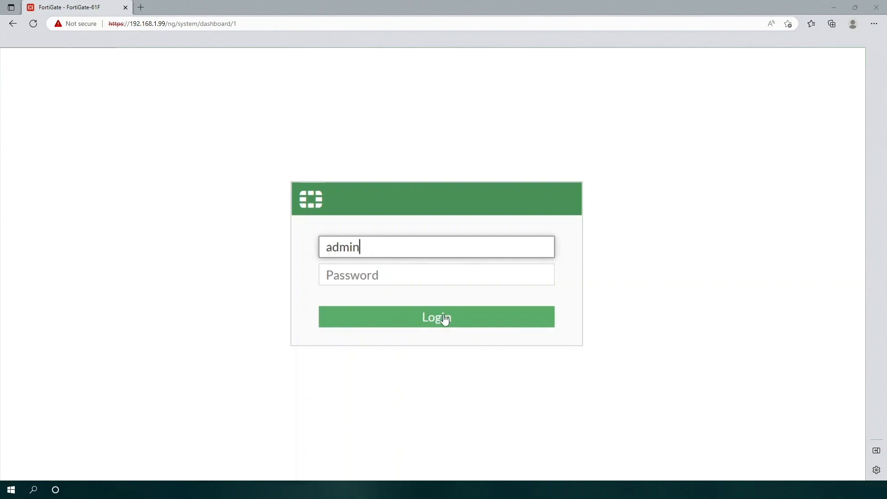
left_click(435, 317)
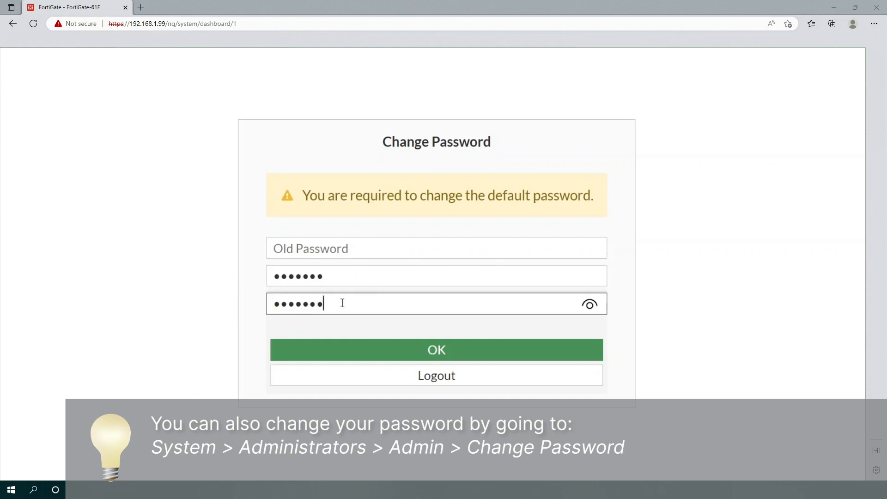
left_click(435, 349)
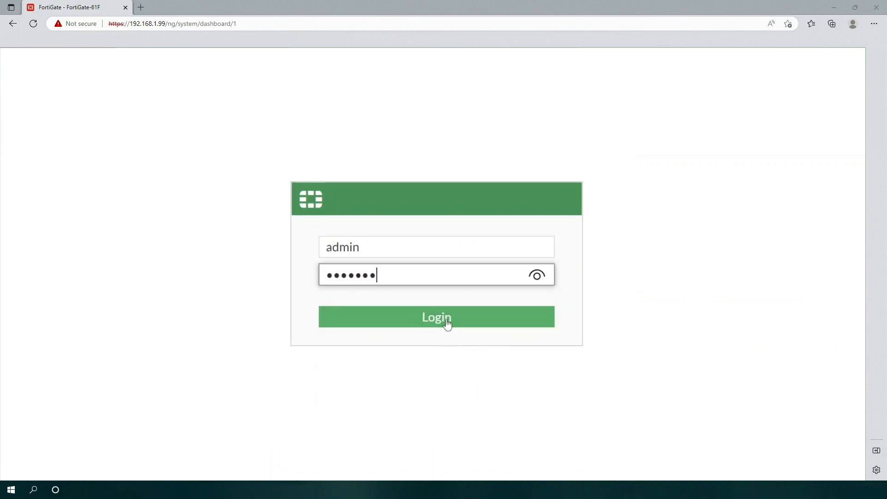
left_click(435, 315)
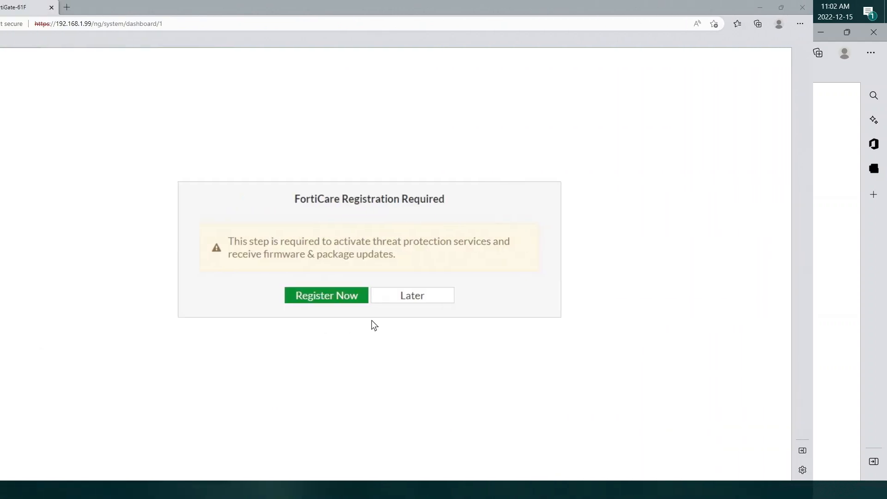
Start FortiCare registration for unit FGT01ABC23456789, showing the FortinetOne login form.
left_click(411, 295)
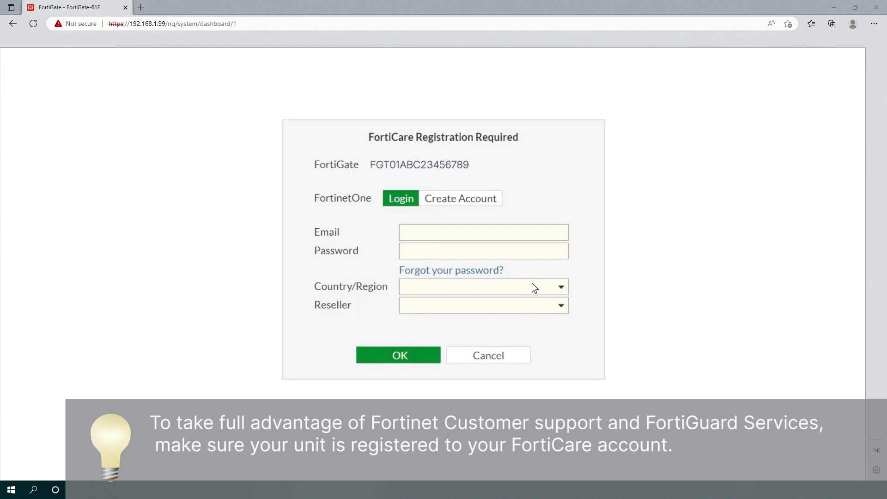
mouse_move(521, 231)
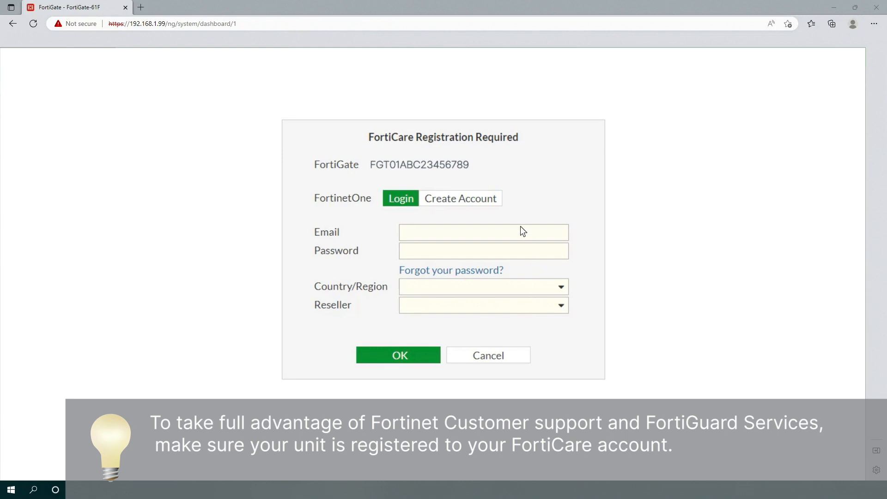
mouse_move(477, 201)
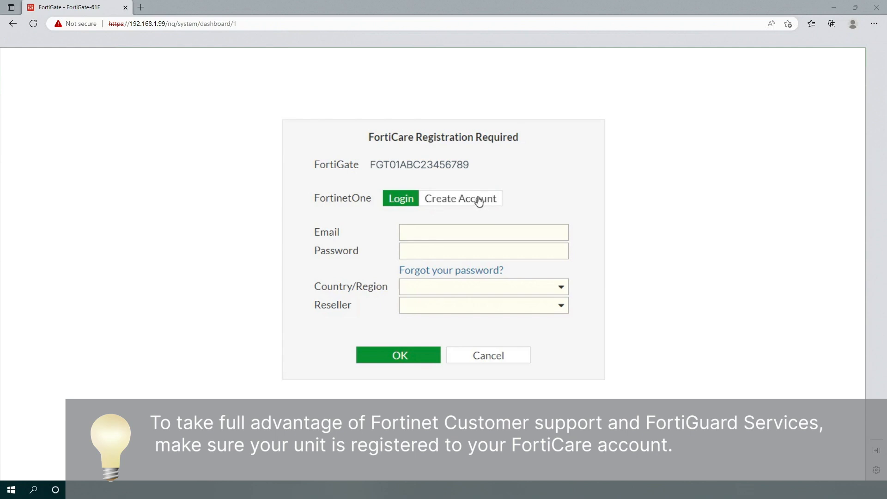
left_click(459, 198)
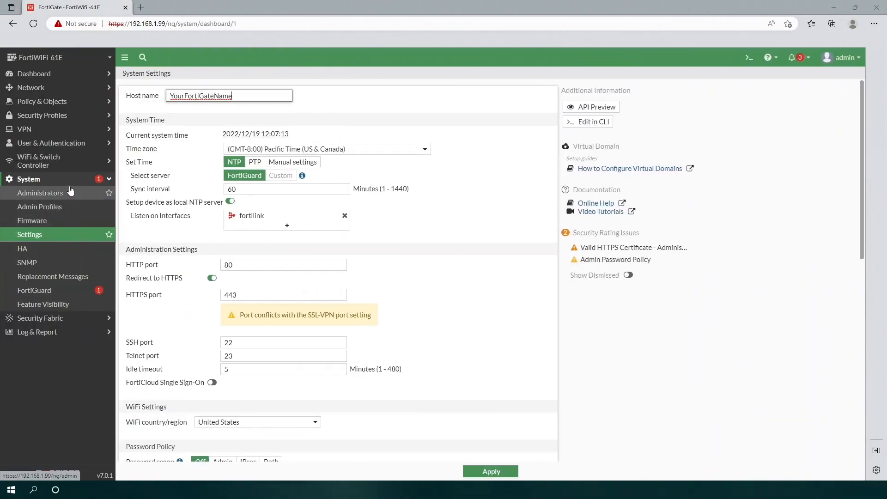
Edit the wifi entry under WiFi & Switch Controller > SSIDs.
left_click(38, 161)
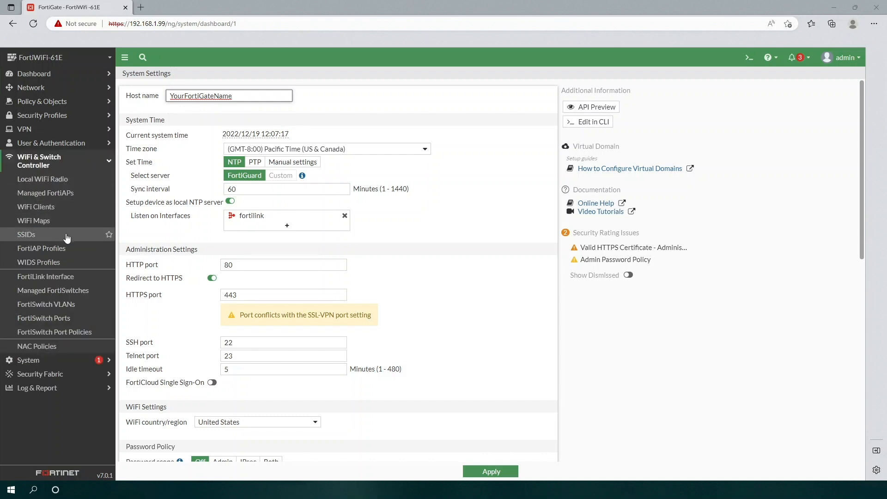
left_click(26, 234)
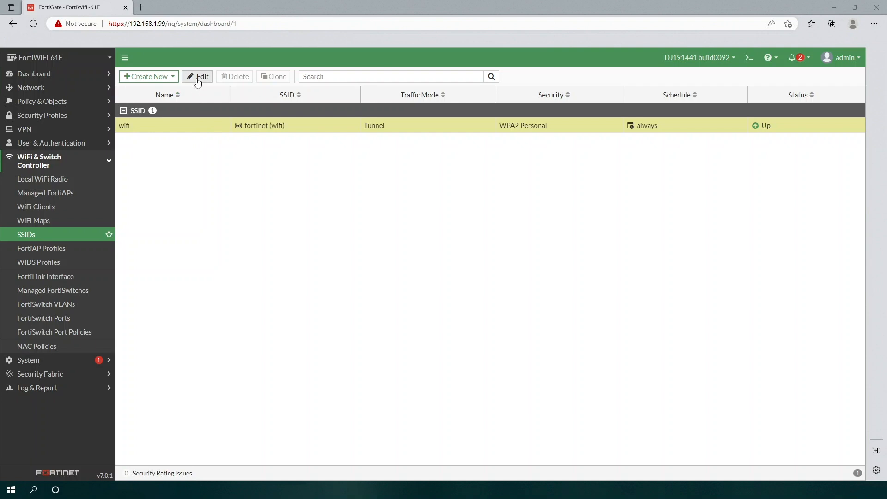
left_click(197, 76)
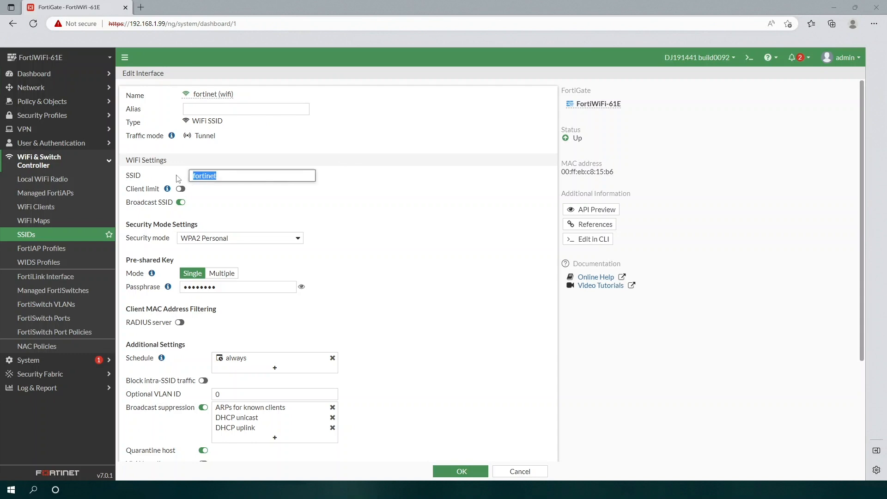
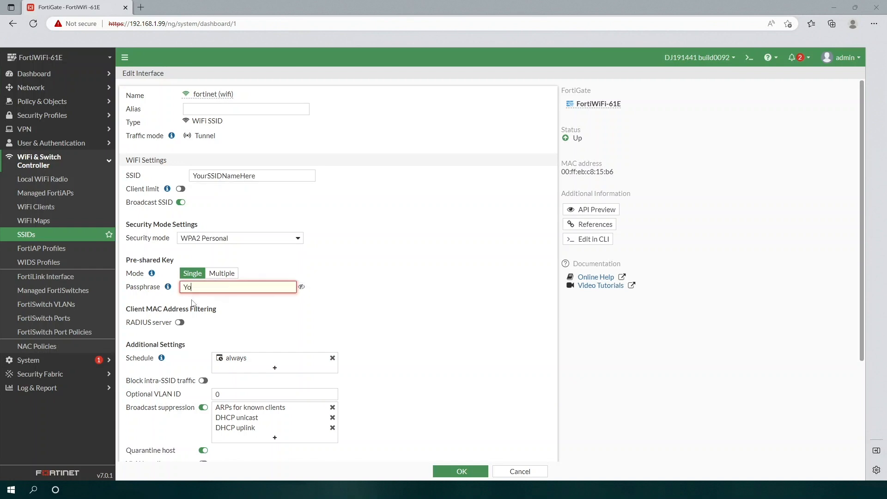